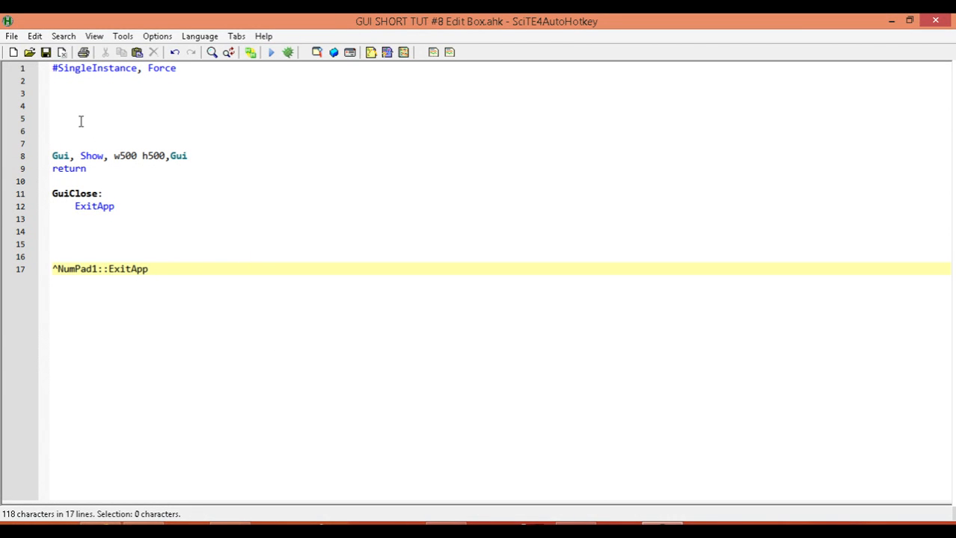
Clear the half-typed text from empty line 6.
click(56, 132)
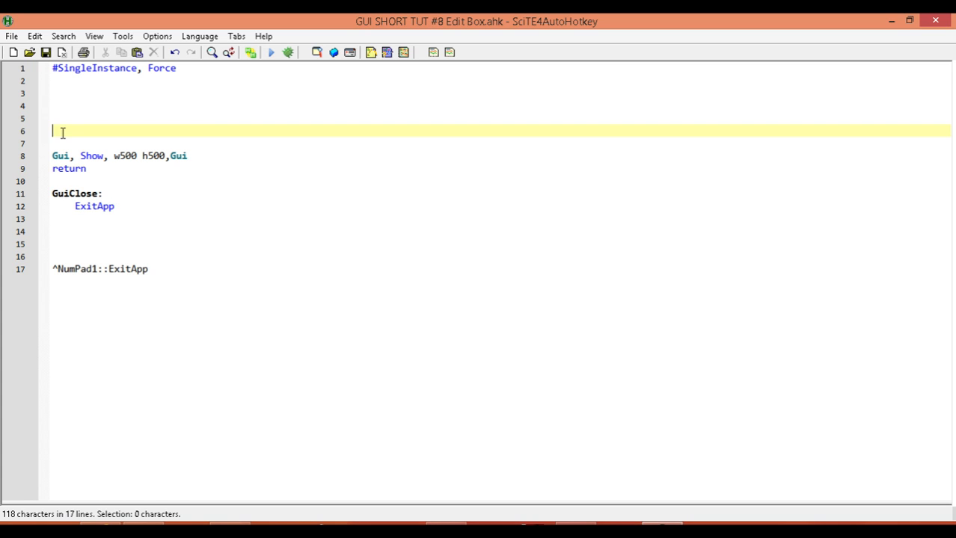
text(Add,)
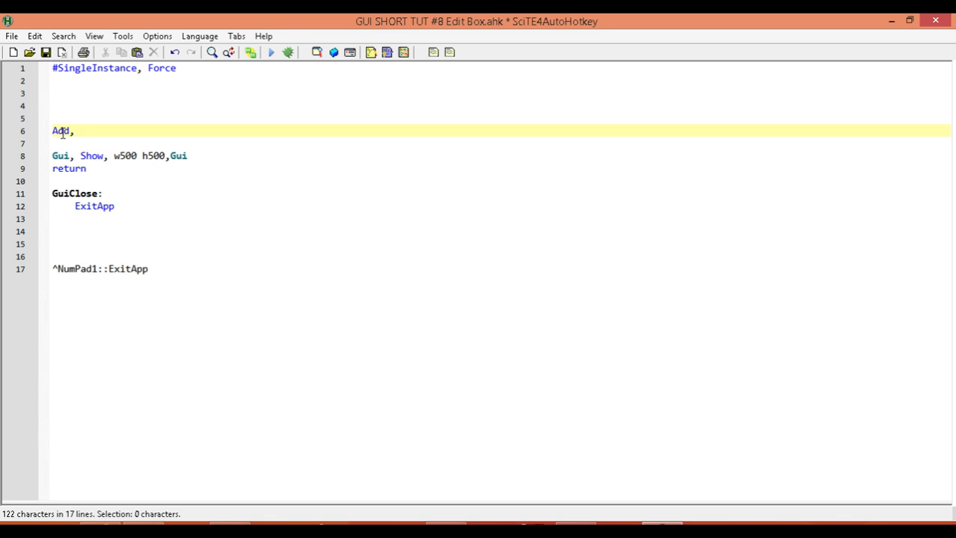
key(BackSpace)
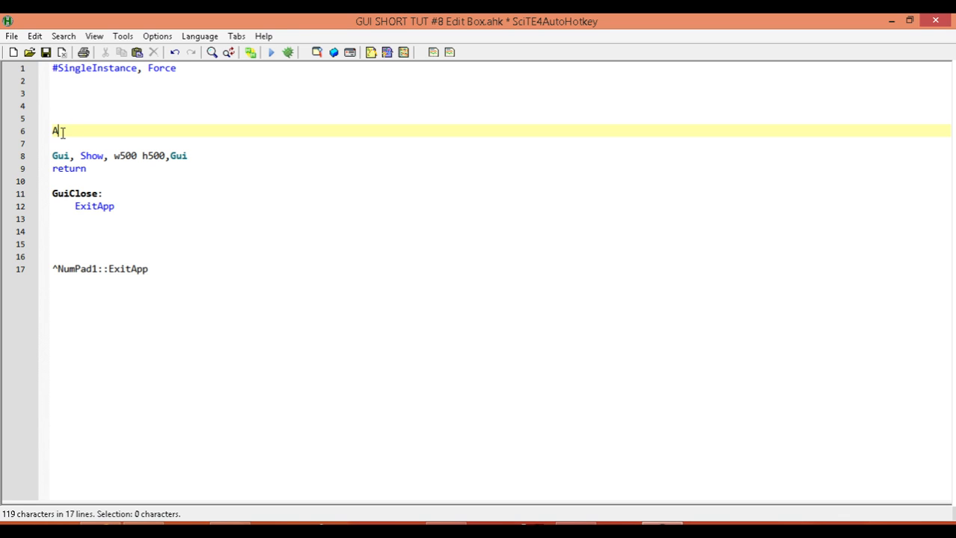
key(Backspace)
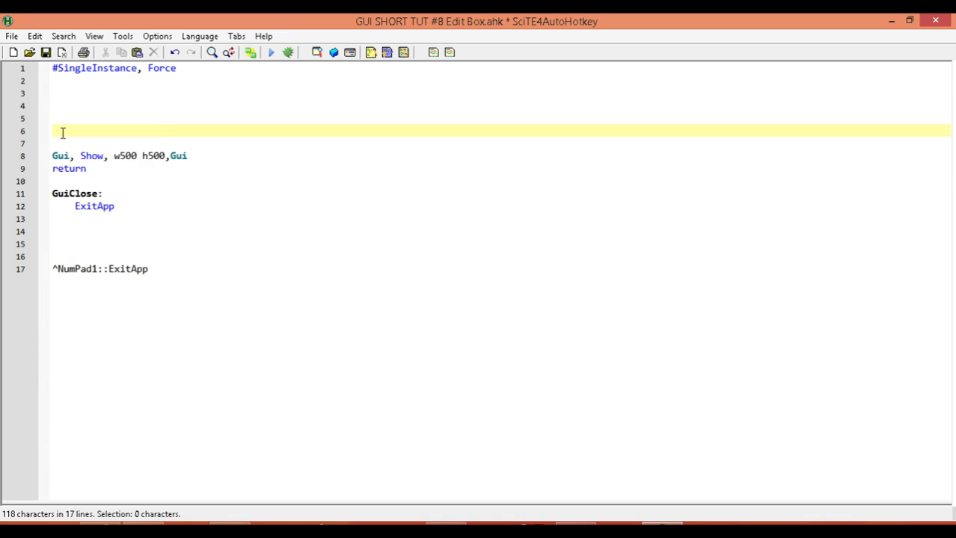
Begin line 6 with 'Gui, Add, Edit, x10 y10'.
text(Gui,)
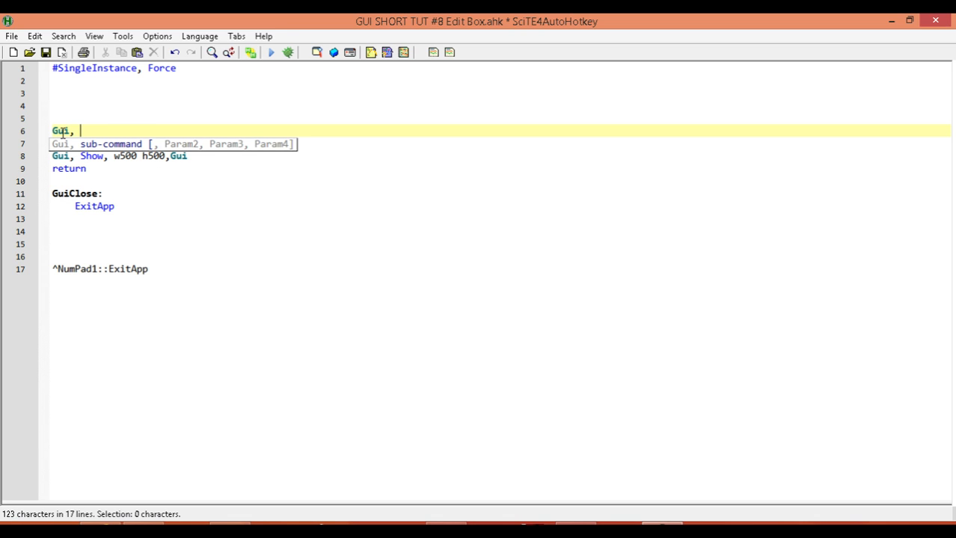
text(Add,)
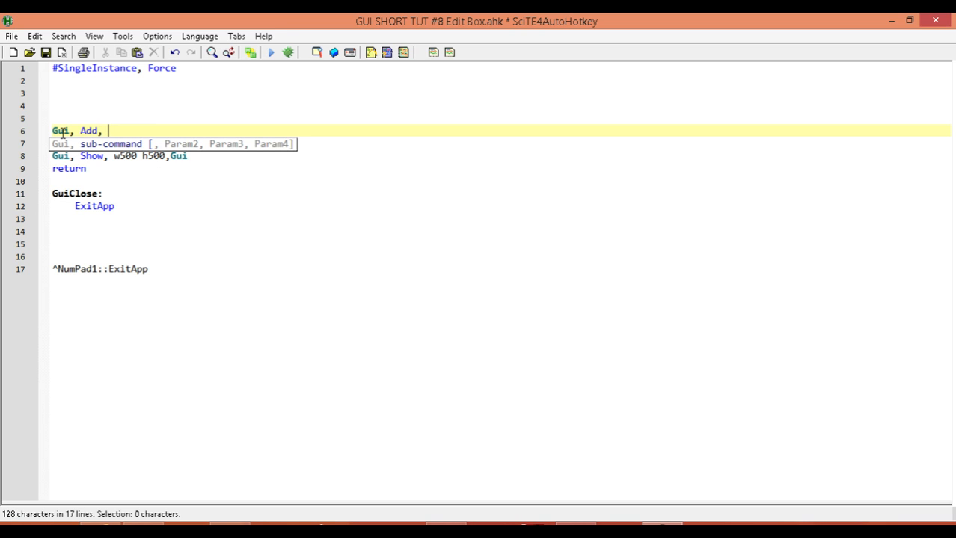
text(Ed)
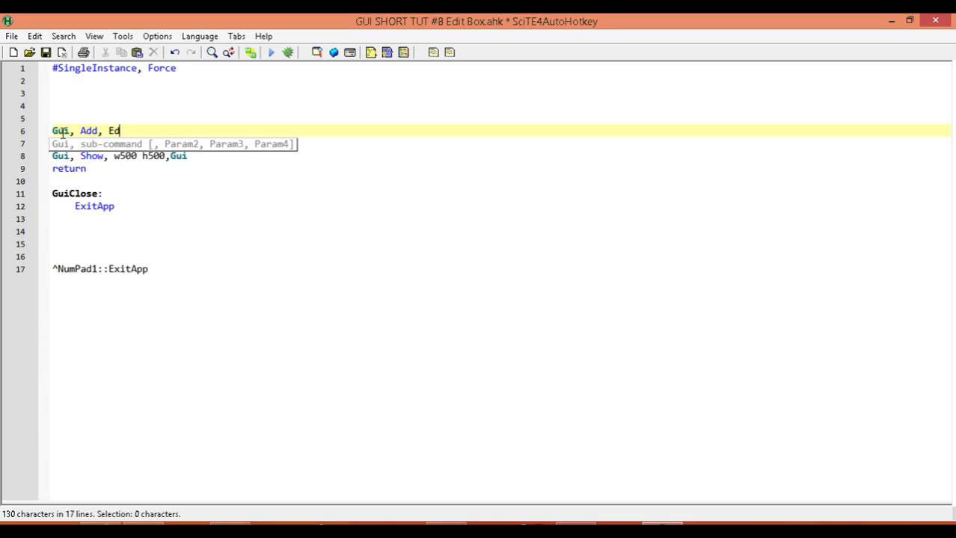
text(it,)
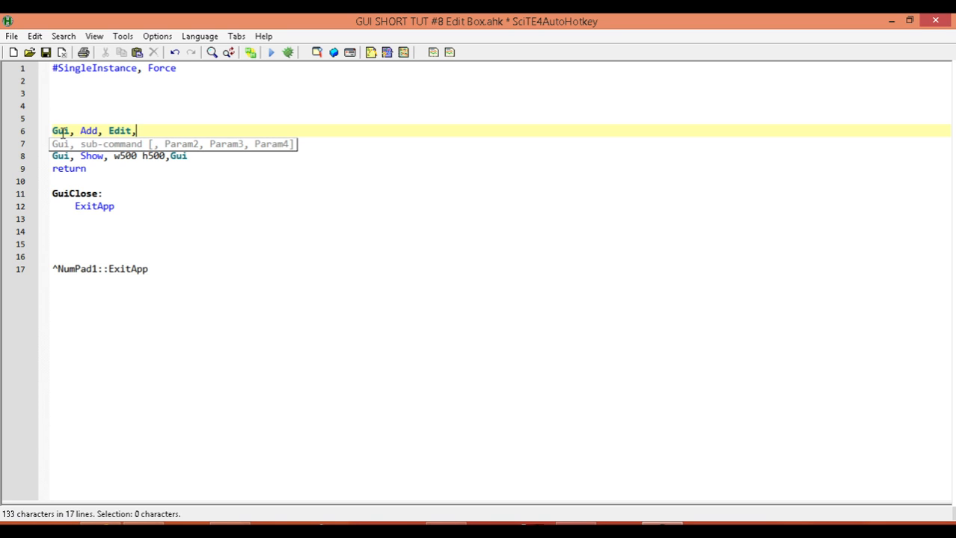
text(x)
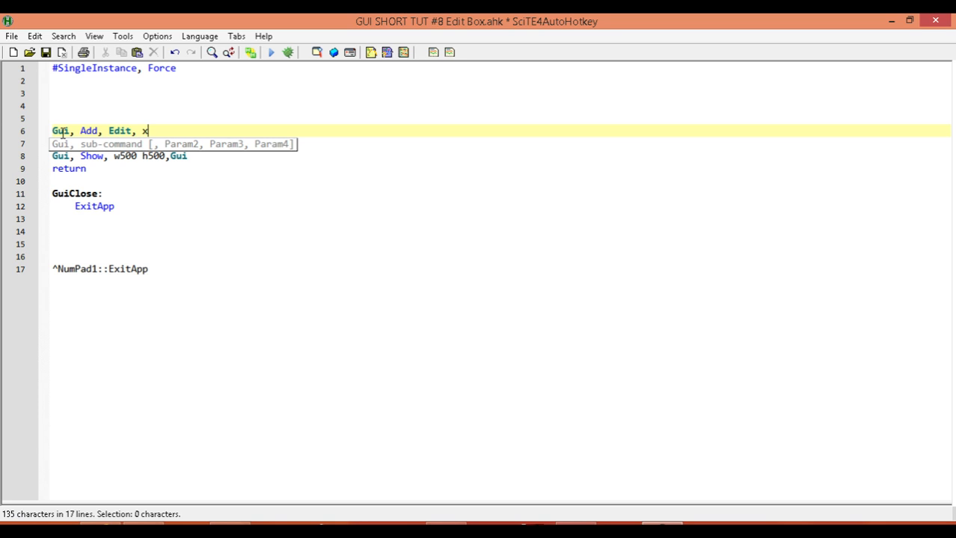
text(10 y10)
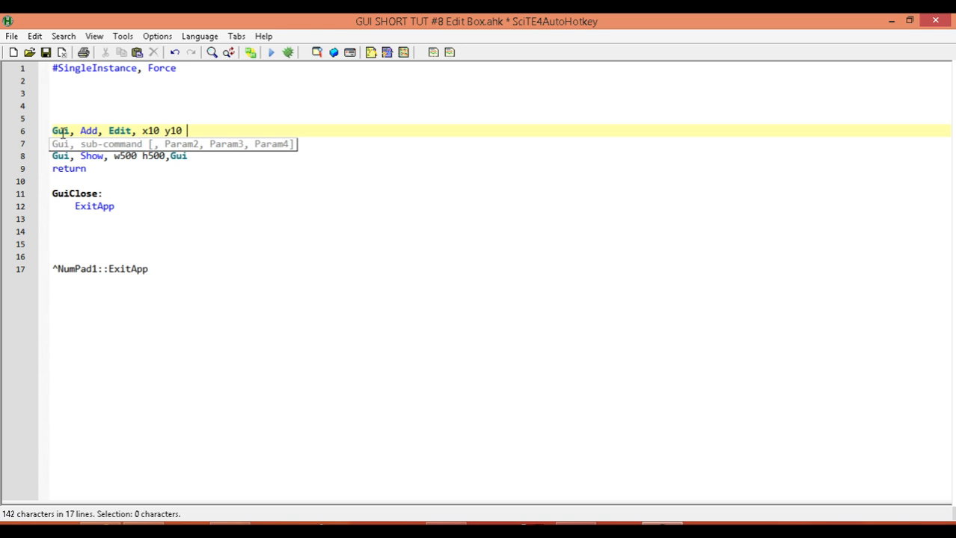
Add width w200 and row count r5 to the edit box line.
text(w20)
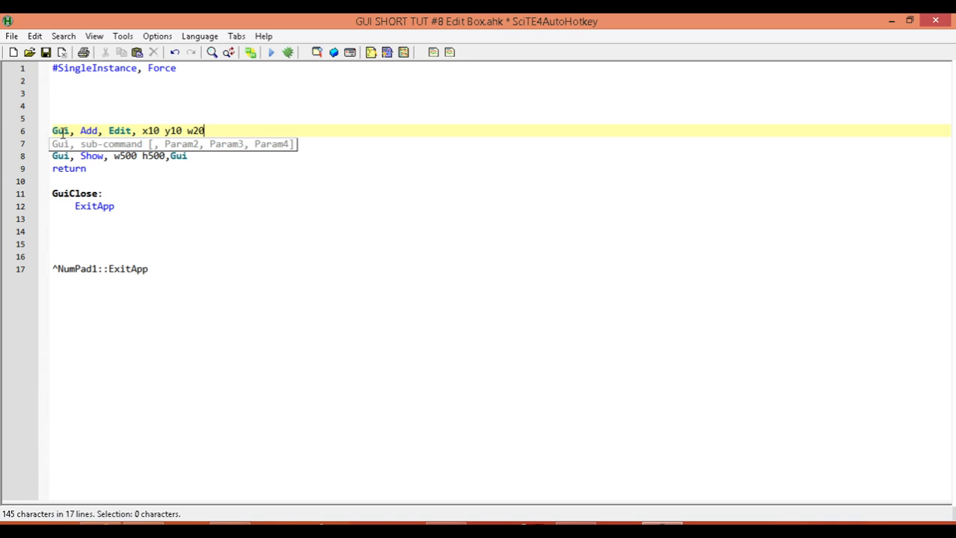
text(0)
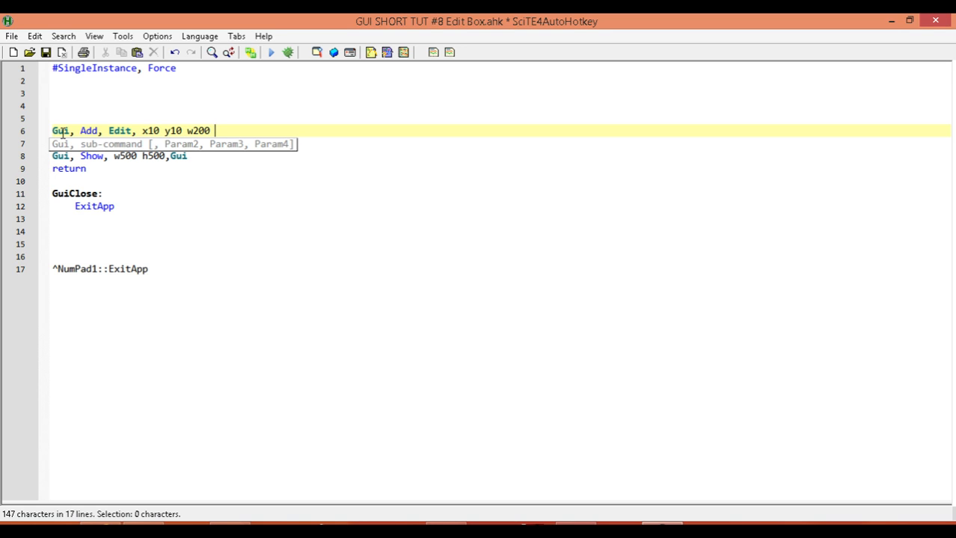
text(h)
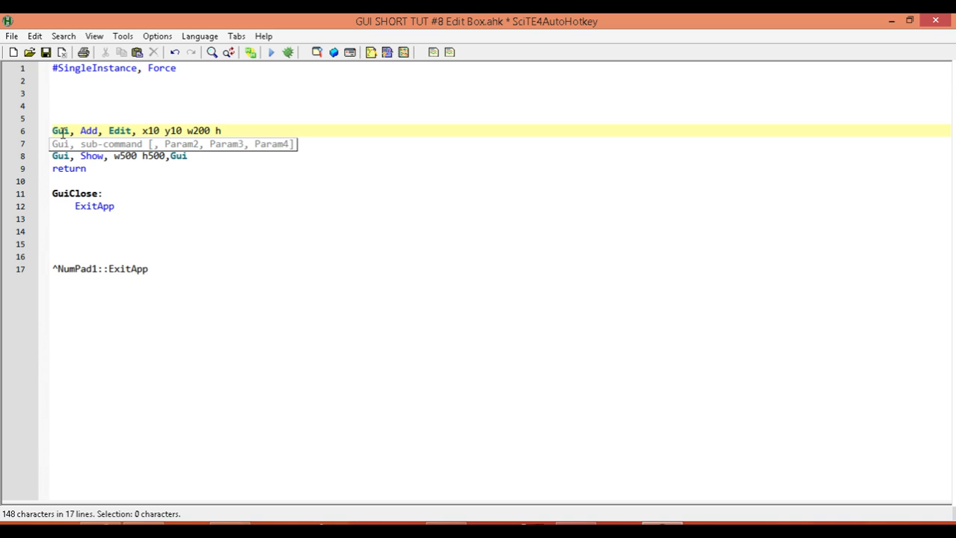
text(5)
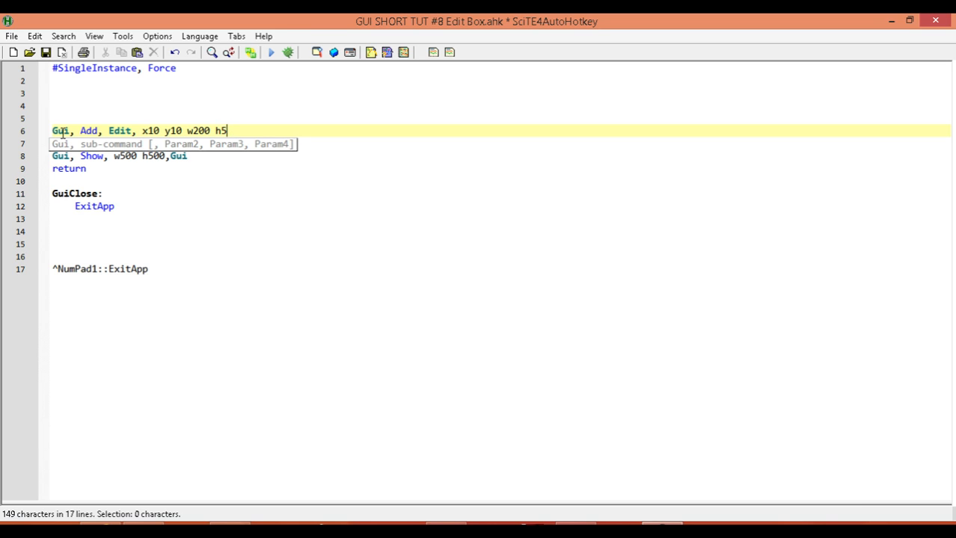
key(BackSpace)
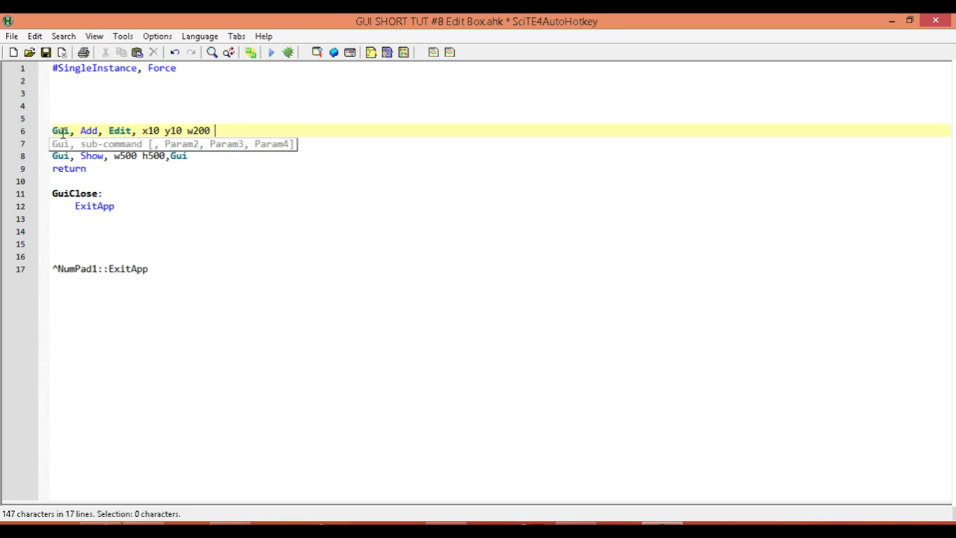
text(r)
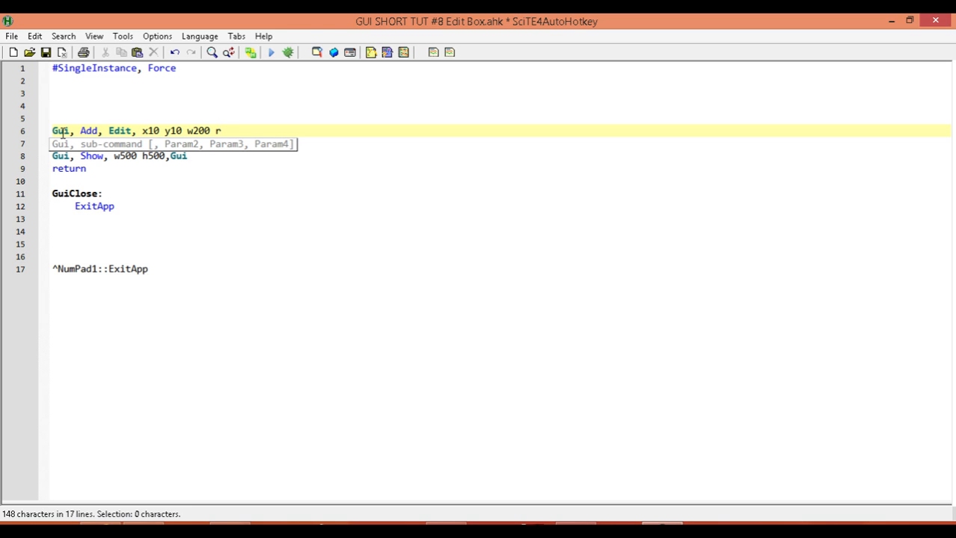
text(5,)
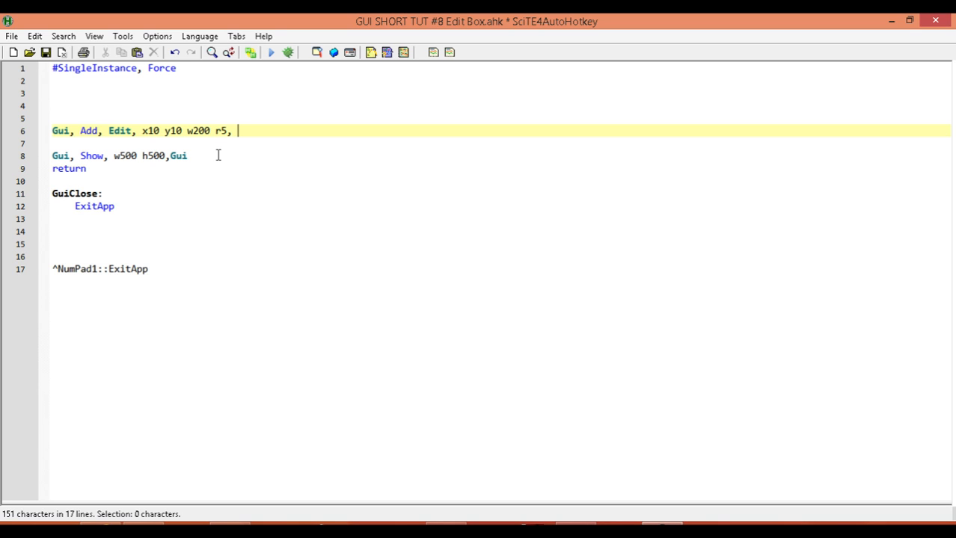
Append the default text 'Here is the text' to line 6.
text(He)
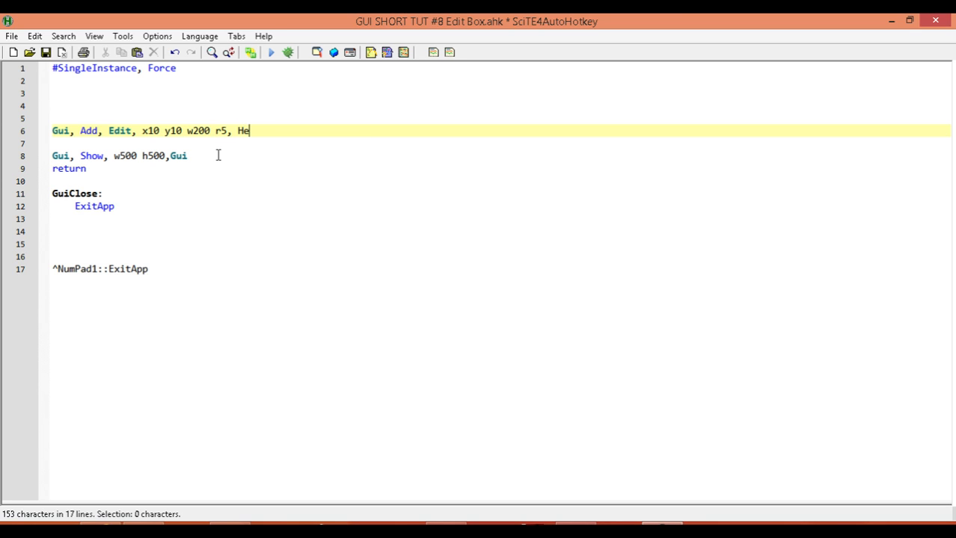
text(re)
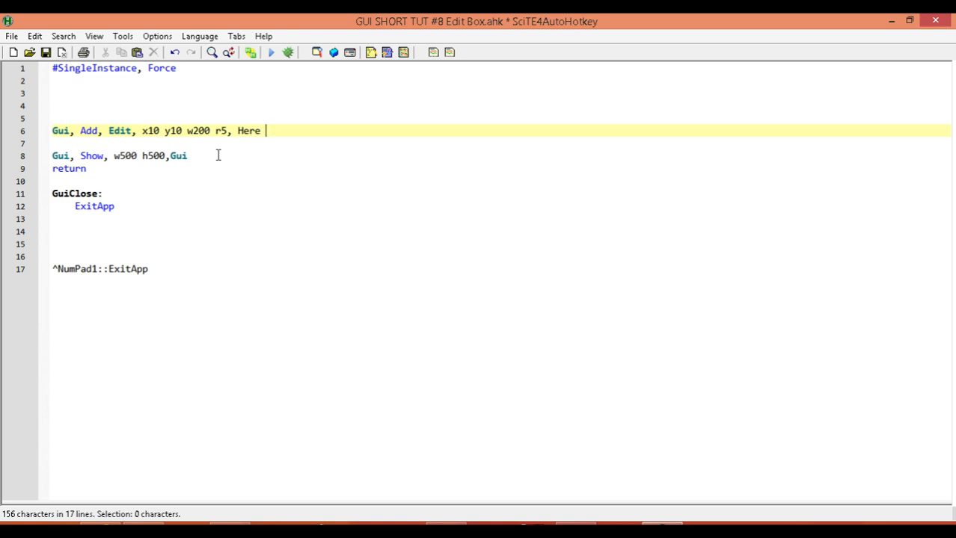
text(is the)
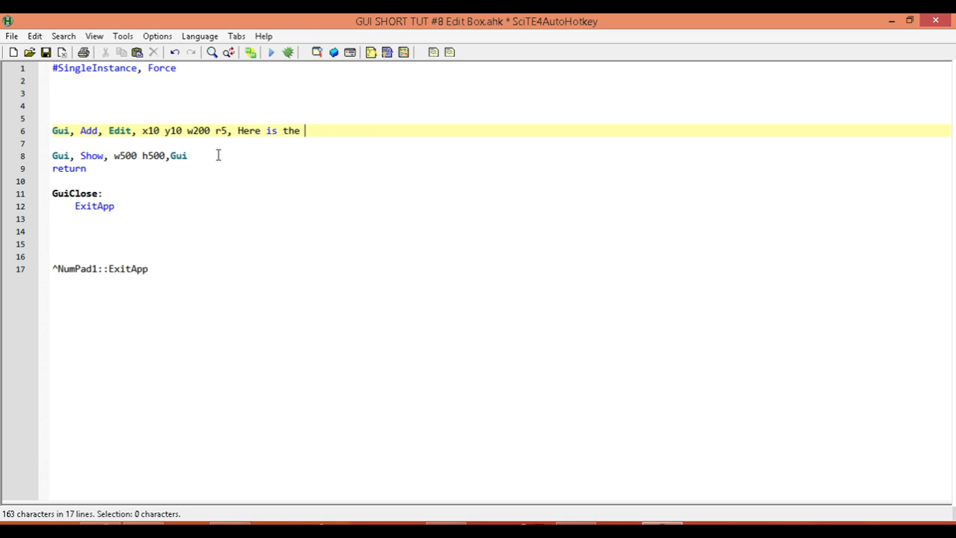
text(text)
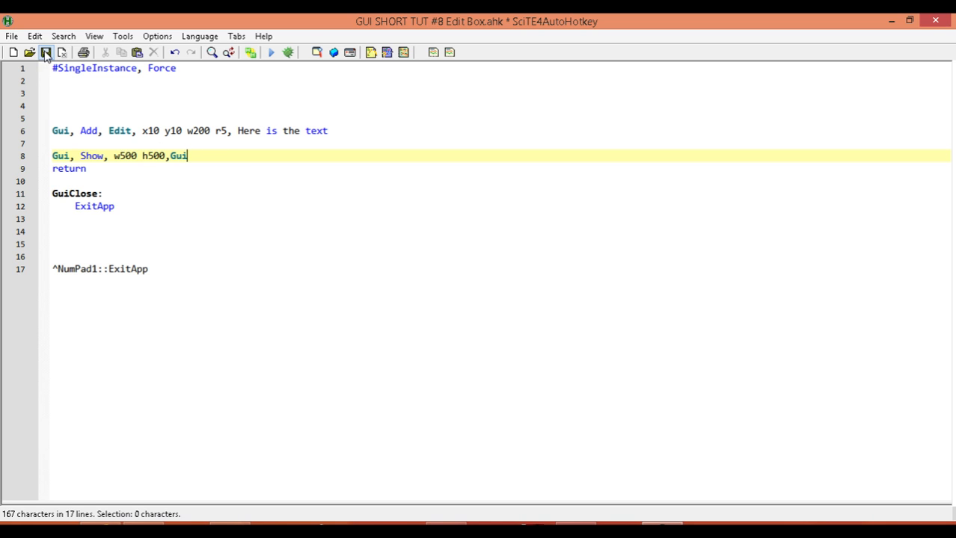
Save and run the script to preview the GUI.
click(271, 52)
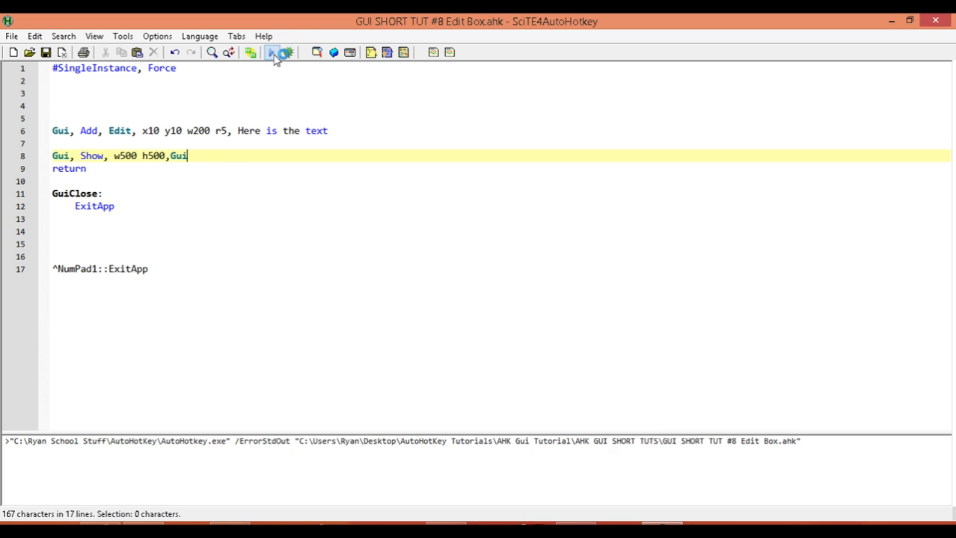
click(271, 52)
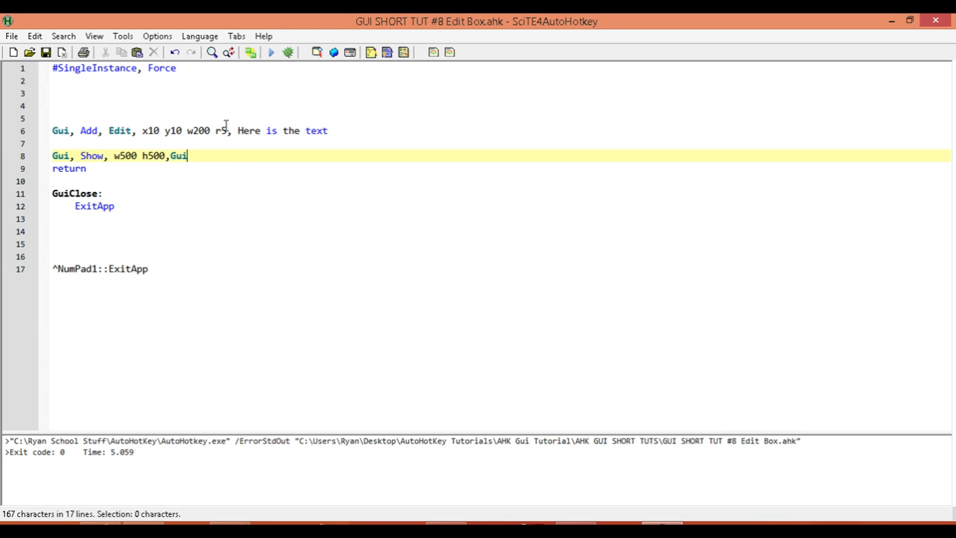
click(45, 51)
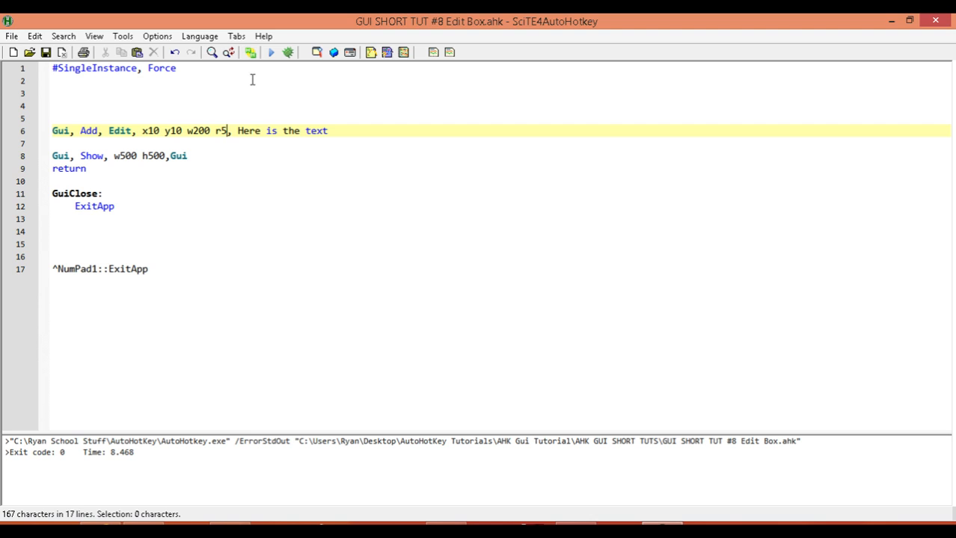
mouse_move(228, 130)
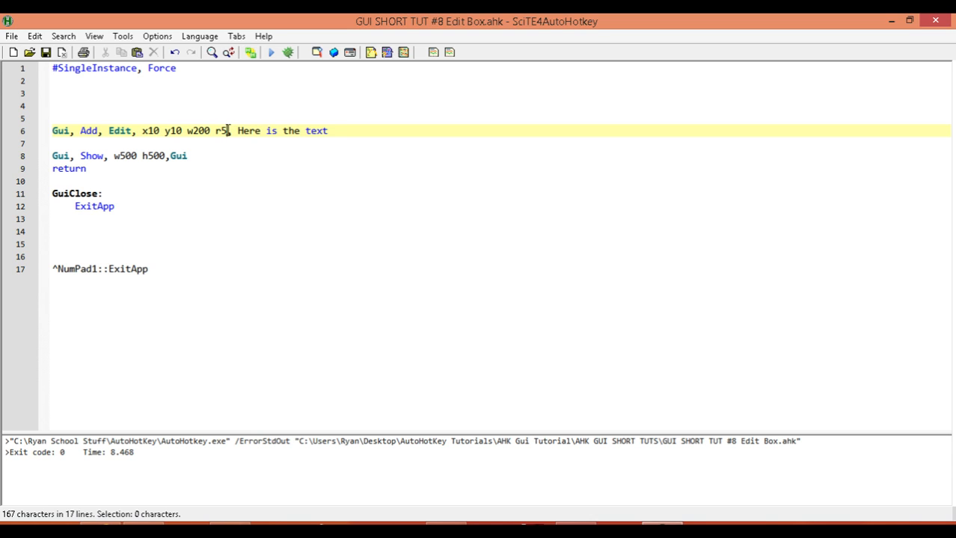
Add the ReadOnly option after r5 on line 6, then save and run the script.
text(,)
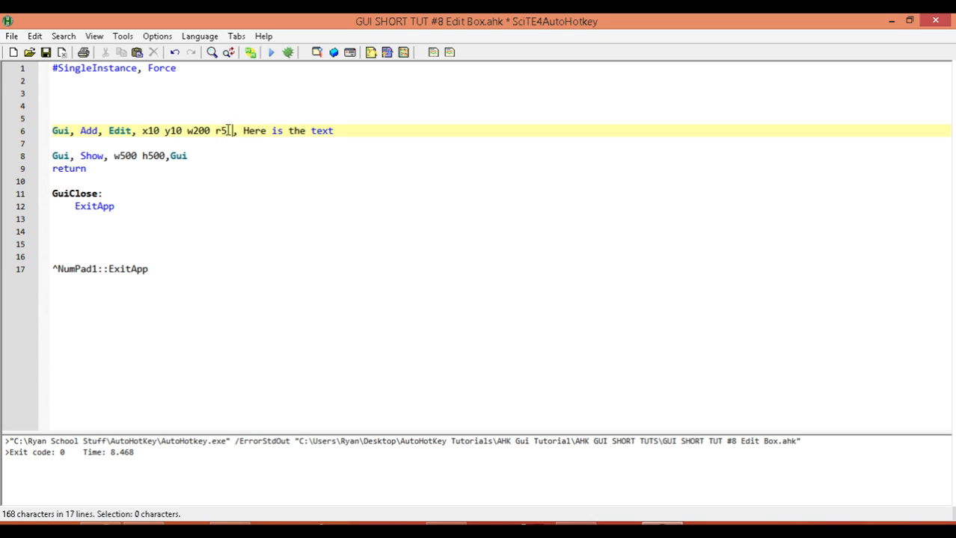
text(ReadOnly)
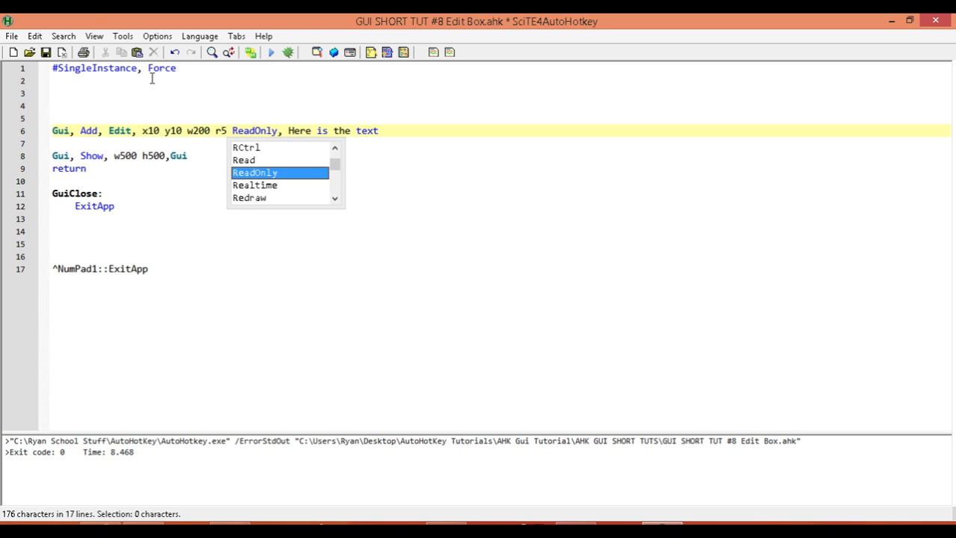
click(271, 52)
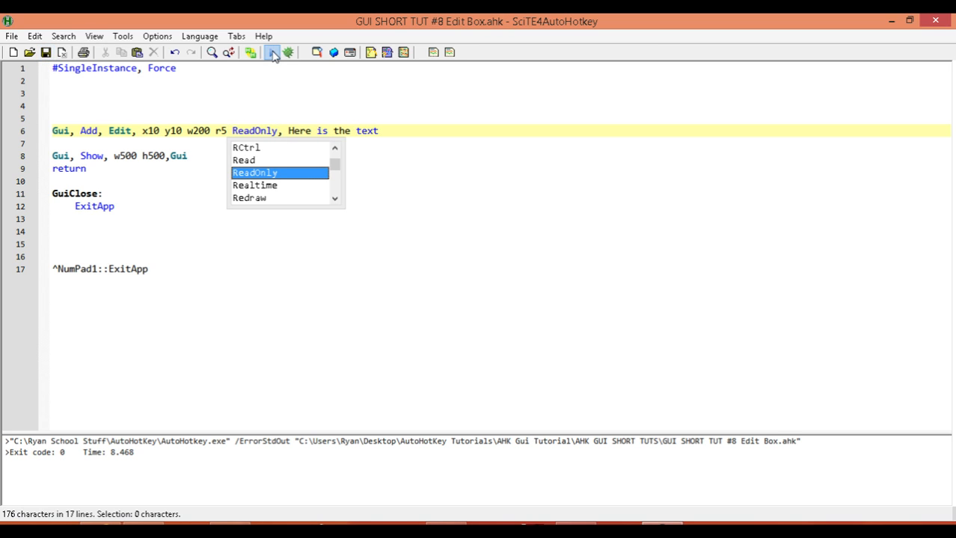
click(270, 52)
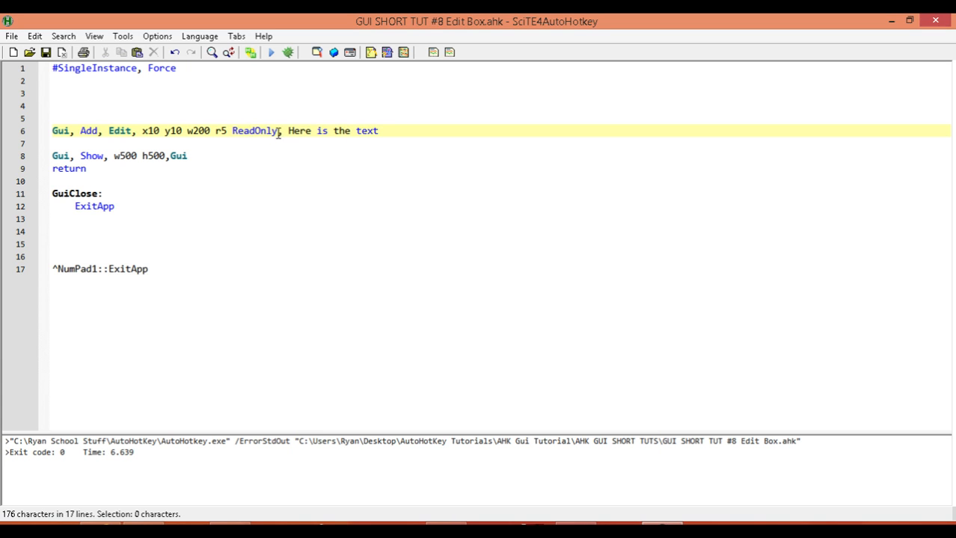
double_click(253, 131)
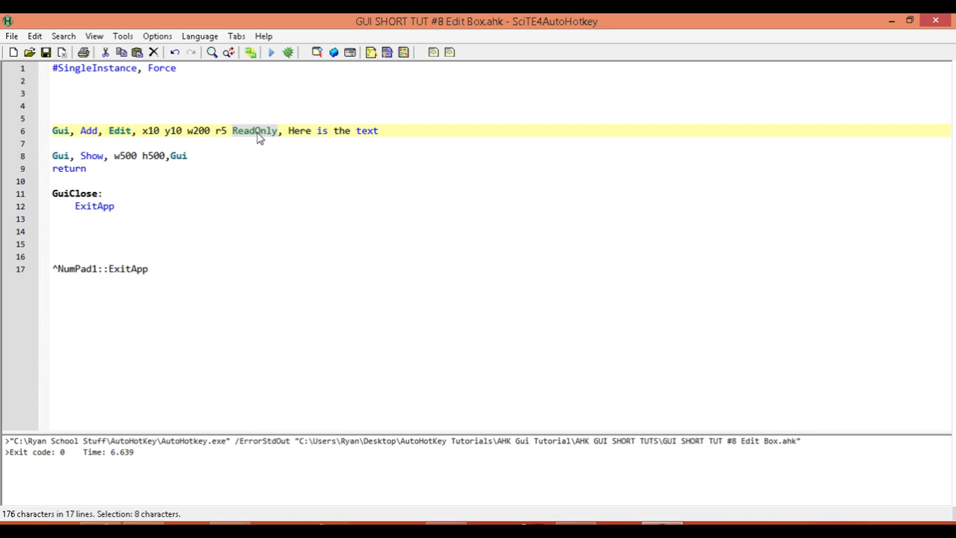
Replace ReadOnly with Number, run the GUI, test typing digits, and close it.
text(Number)
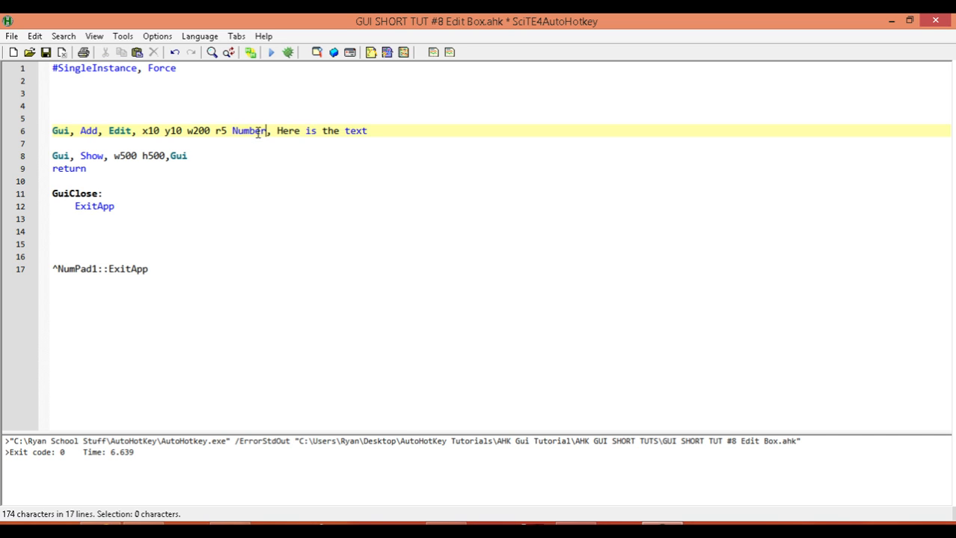
click(46, 52)
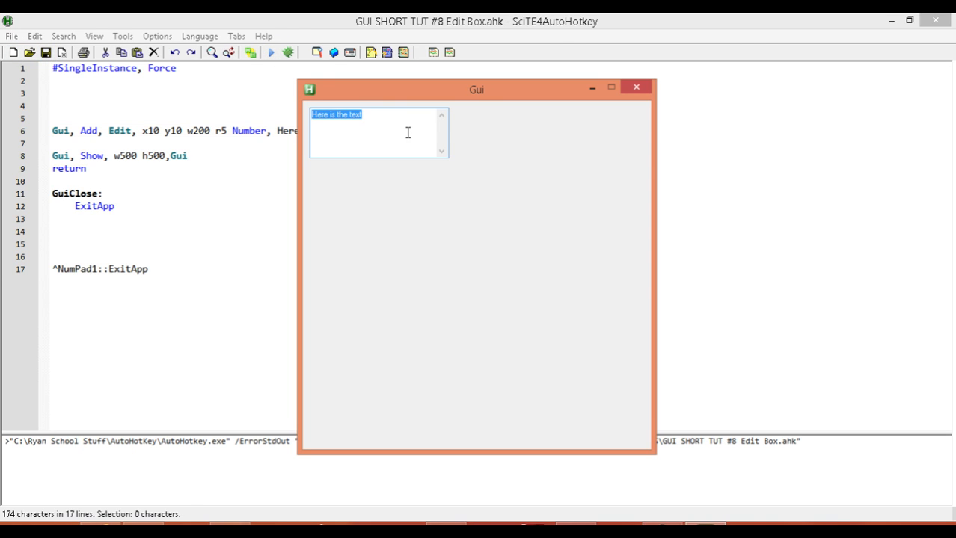
click(388, 143)
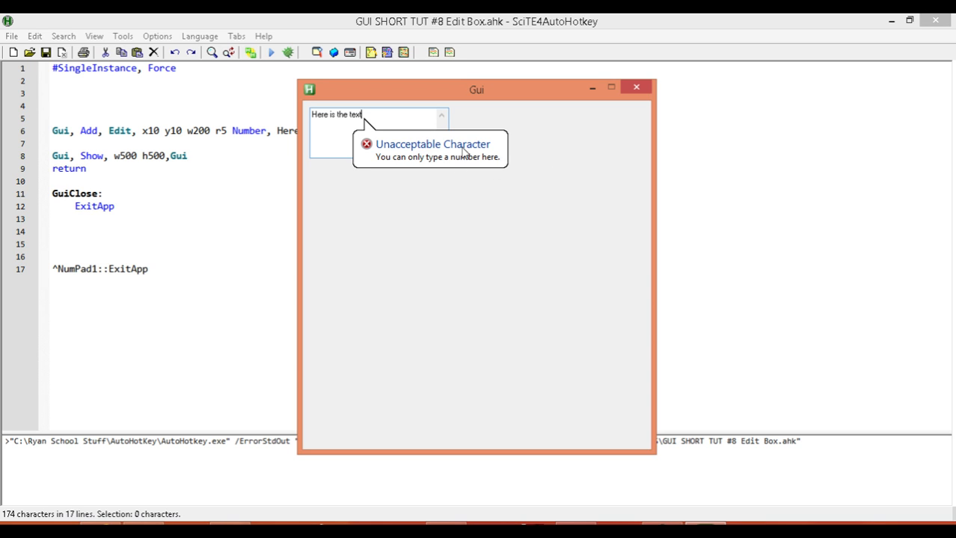
text(2)
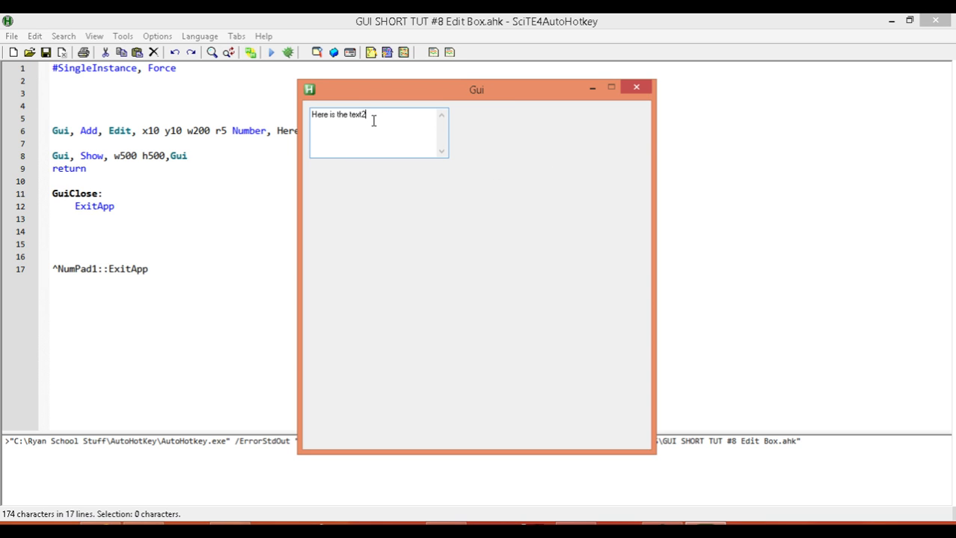
text(222222)
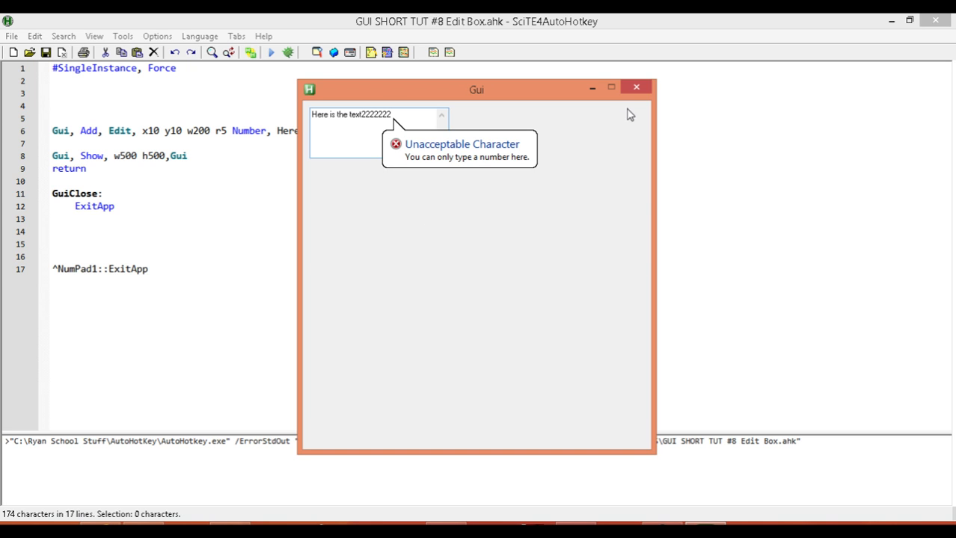
click(635, 87)
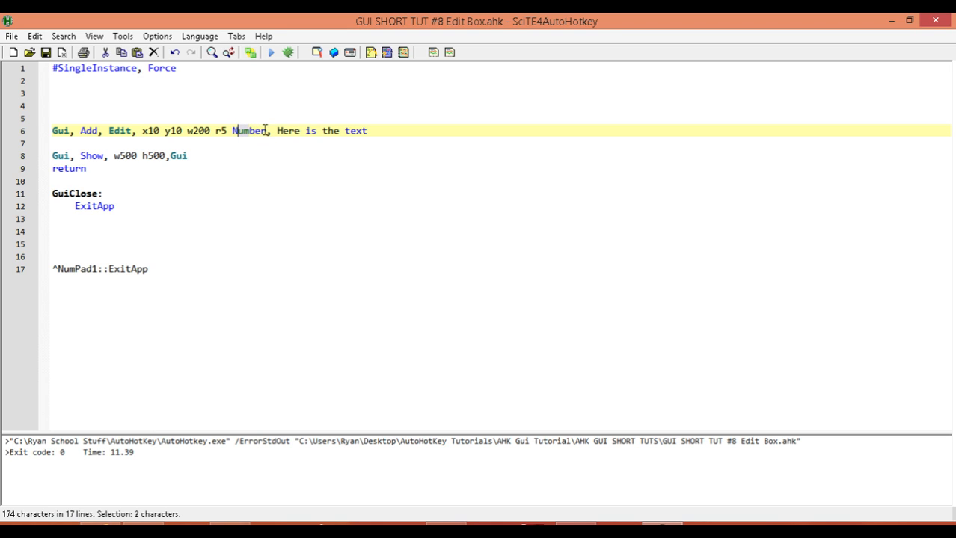
Delete the Number option and its leftover space from line 6.
double_click(249, 131)
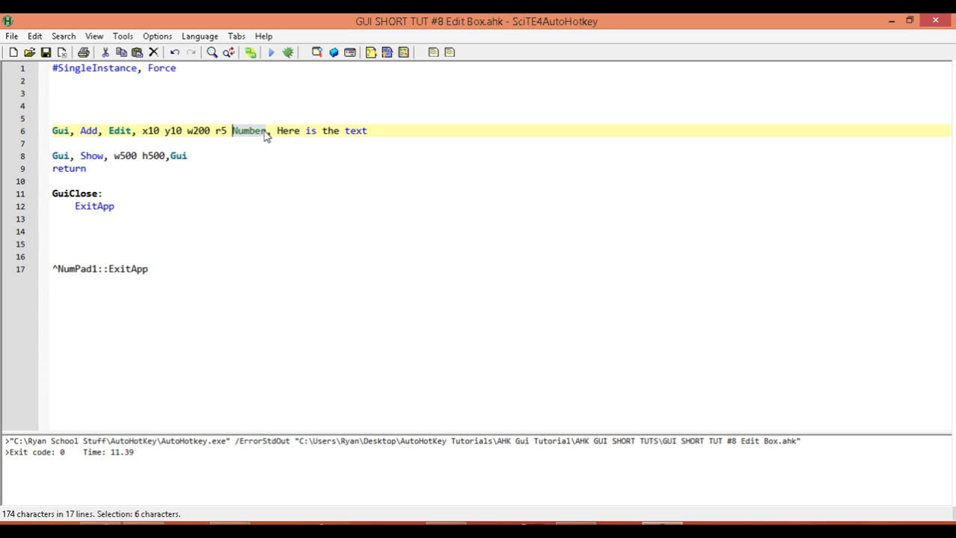
key(Delete)
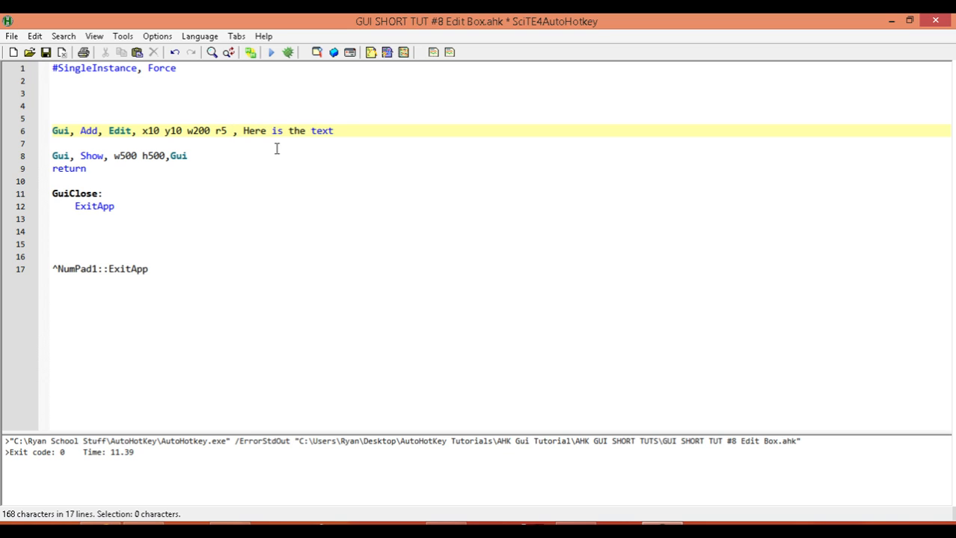
key(Backspace)
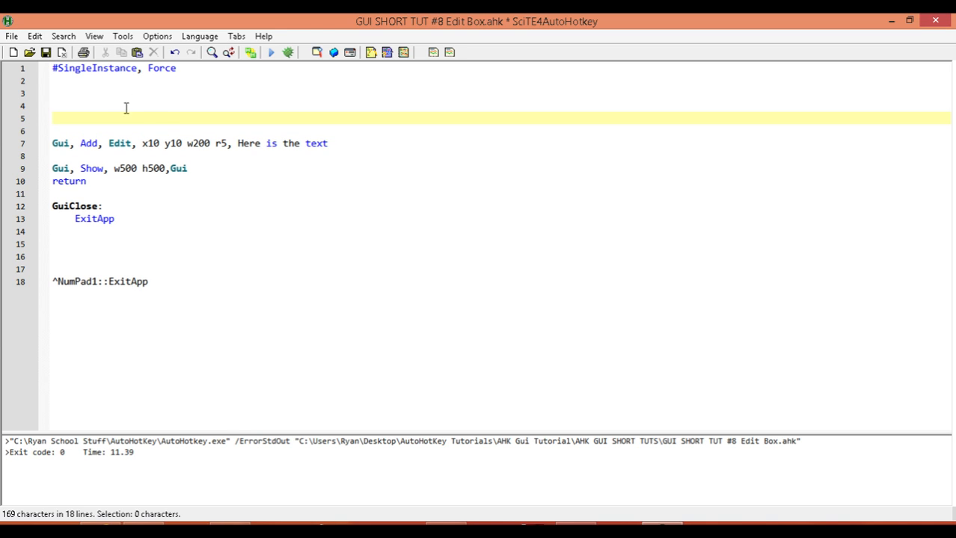
mouse_move(249, 199)
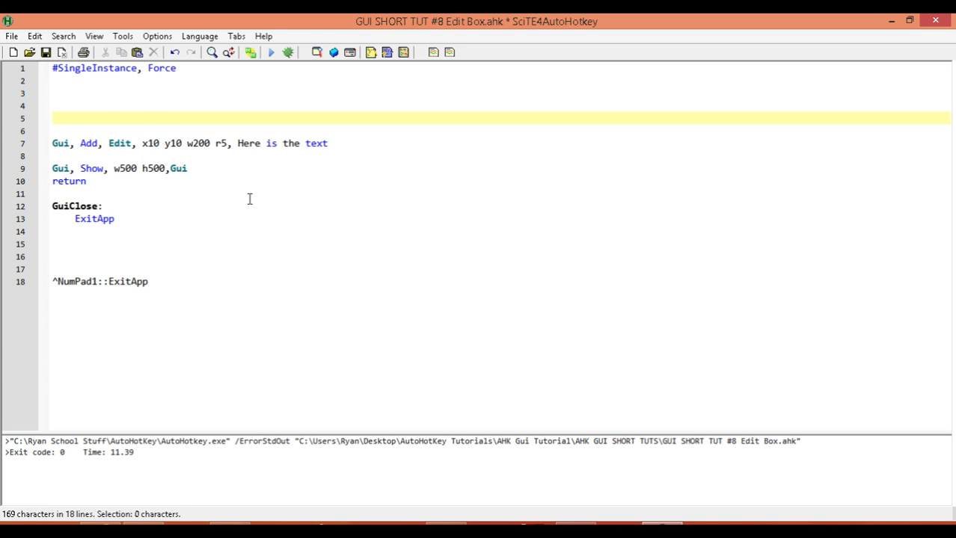
mouse_move(266, 206)
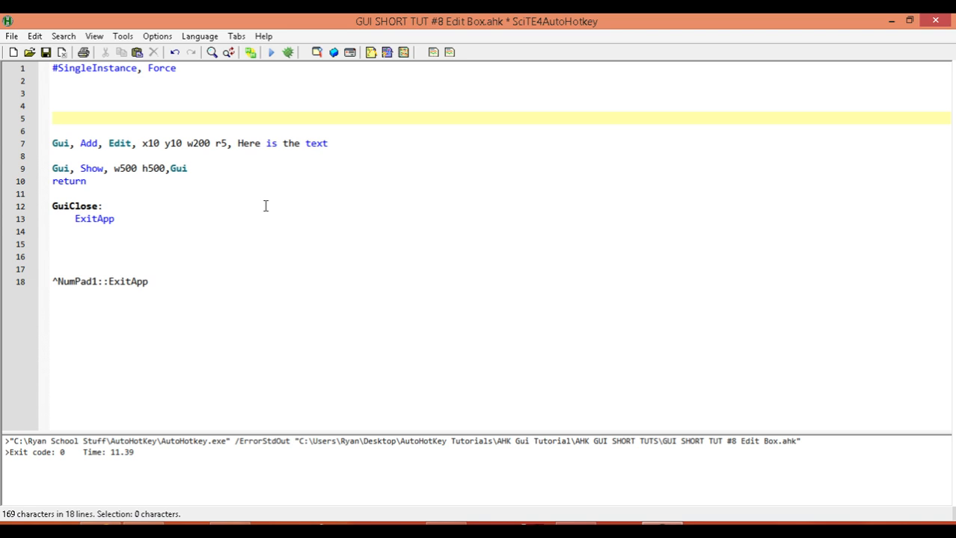
Add a 'Gui, Color,,Aqua' line above the edit box, run it, and close the window.
text(G)
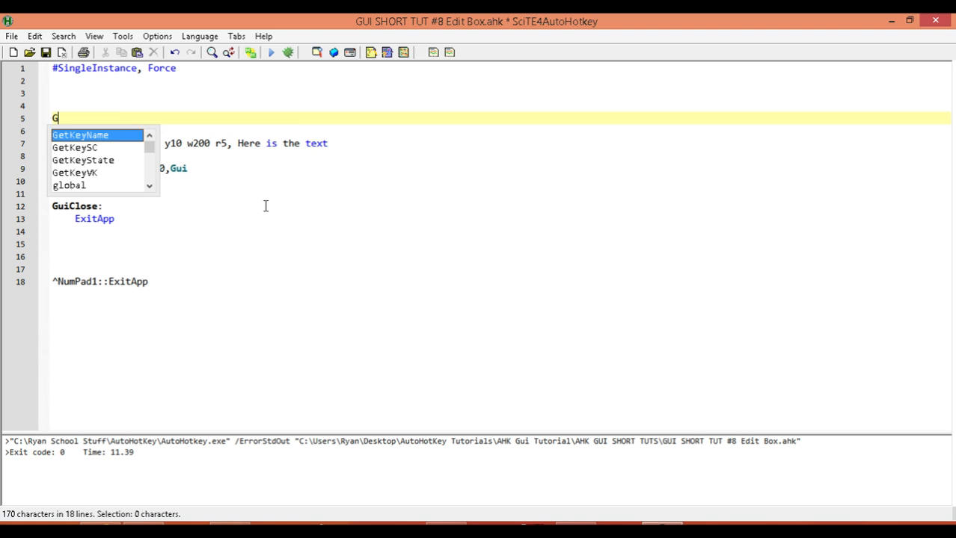
text(ui,)
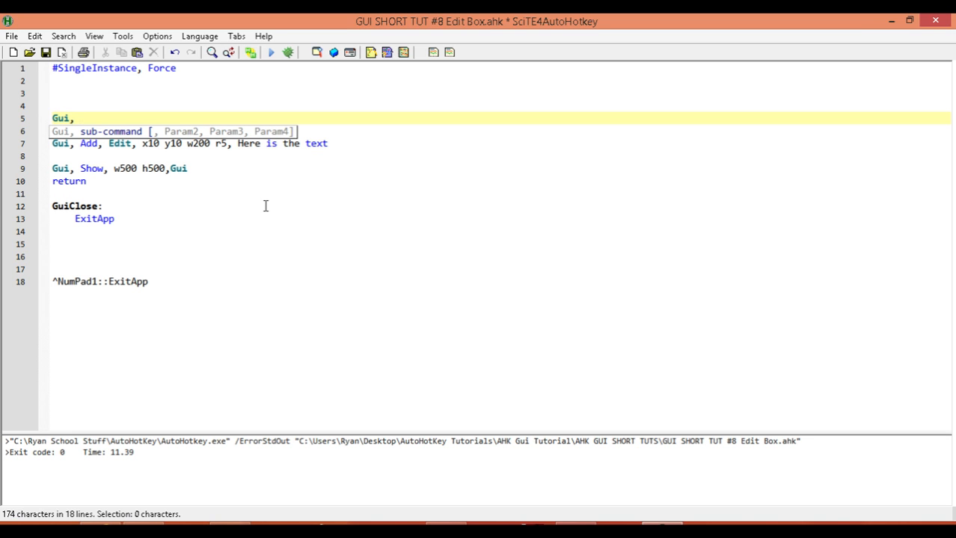
text(C)
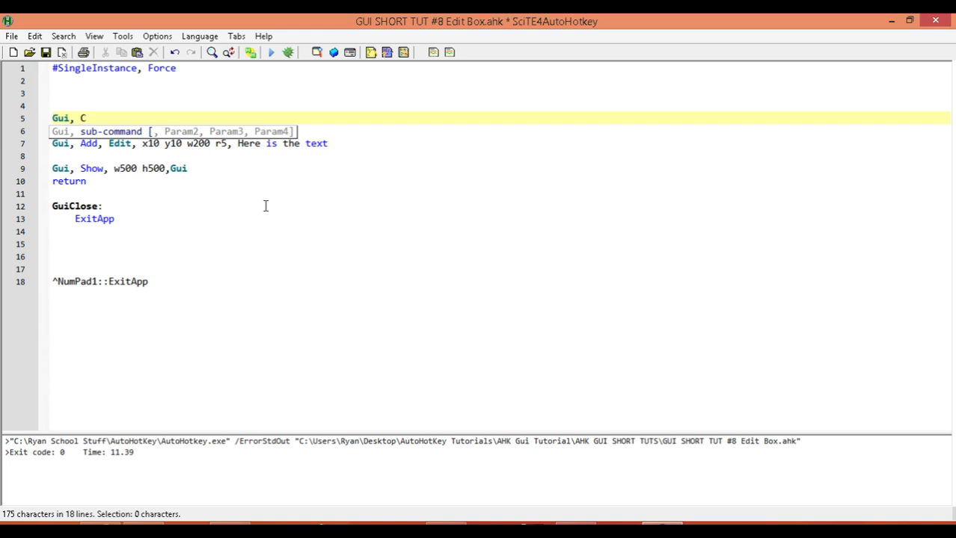
text(olor)
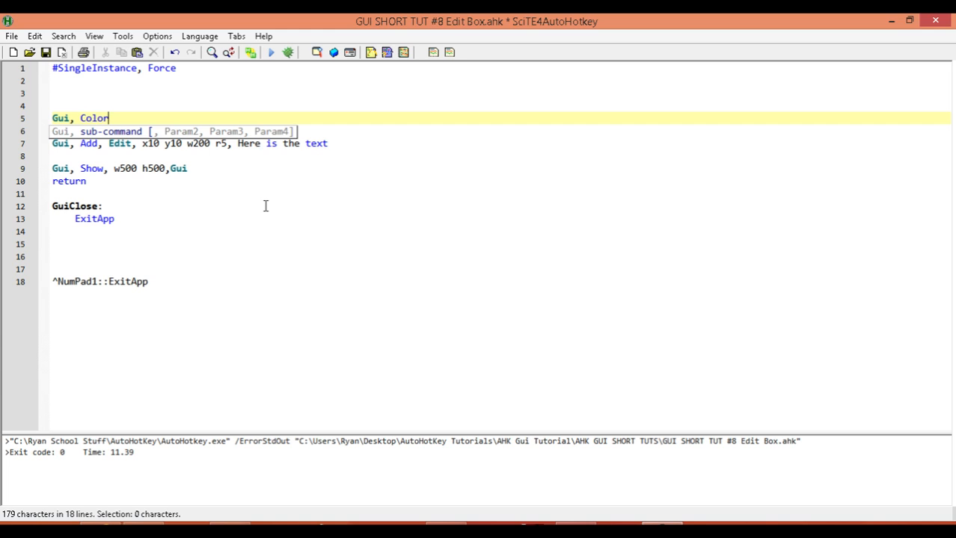
text(,)
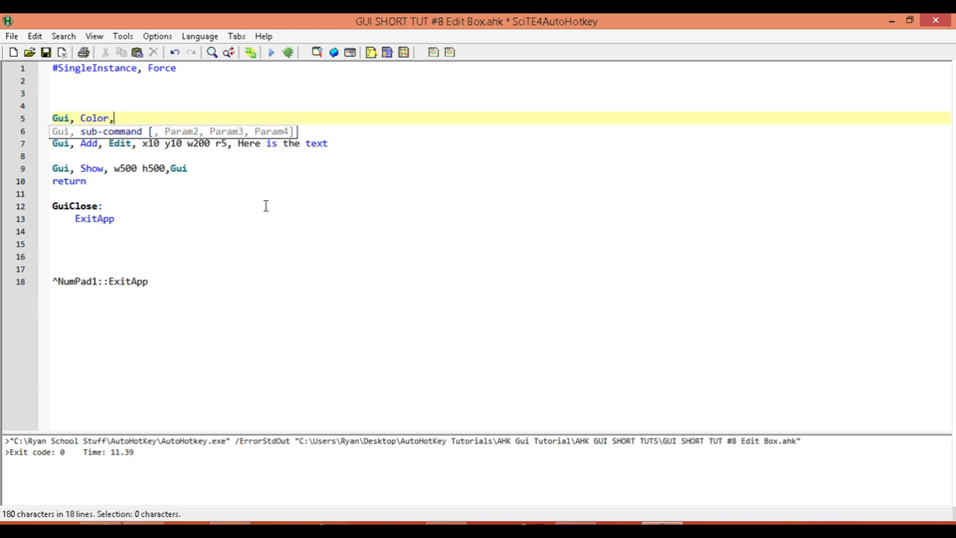
text(,)
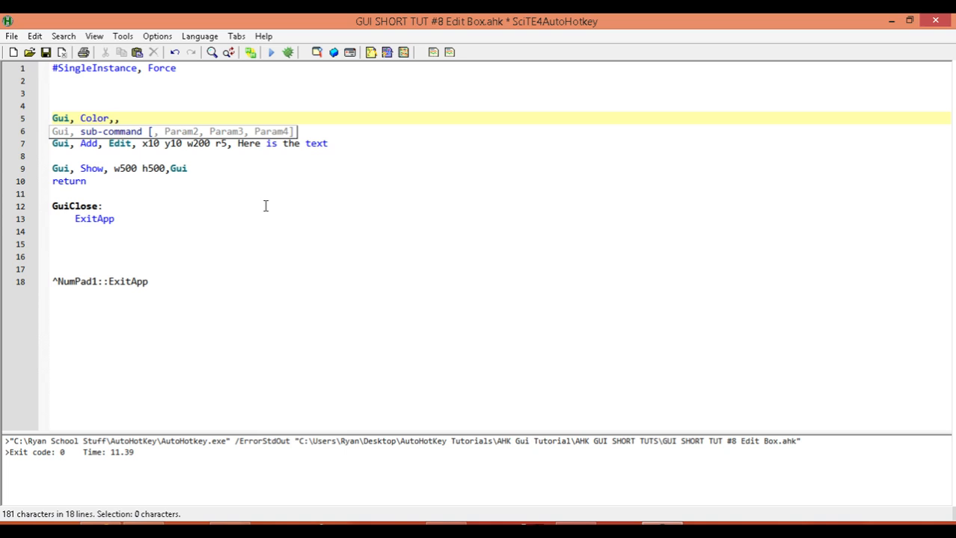
text(Red)
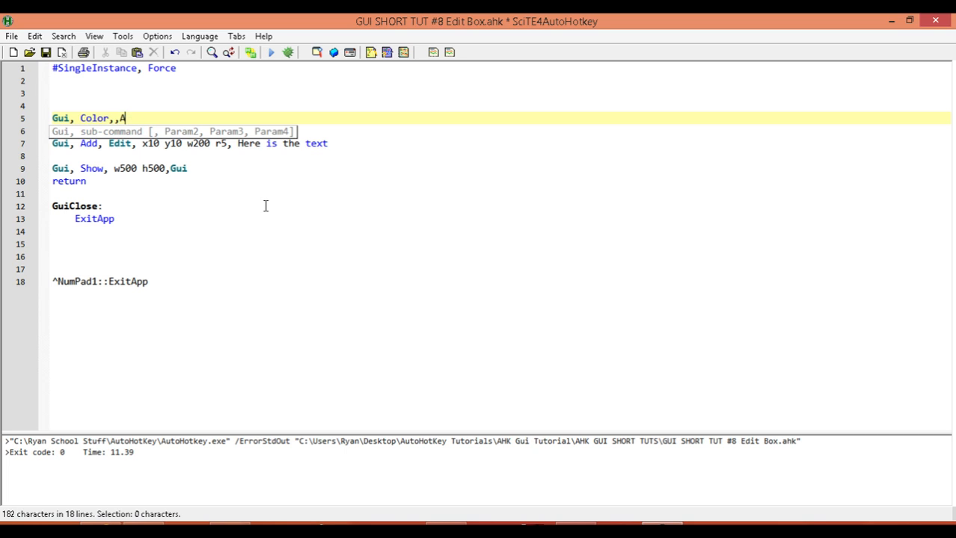
text(qua)
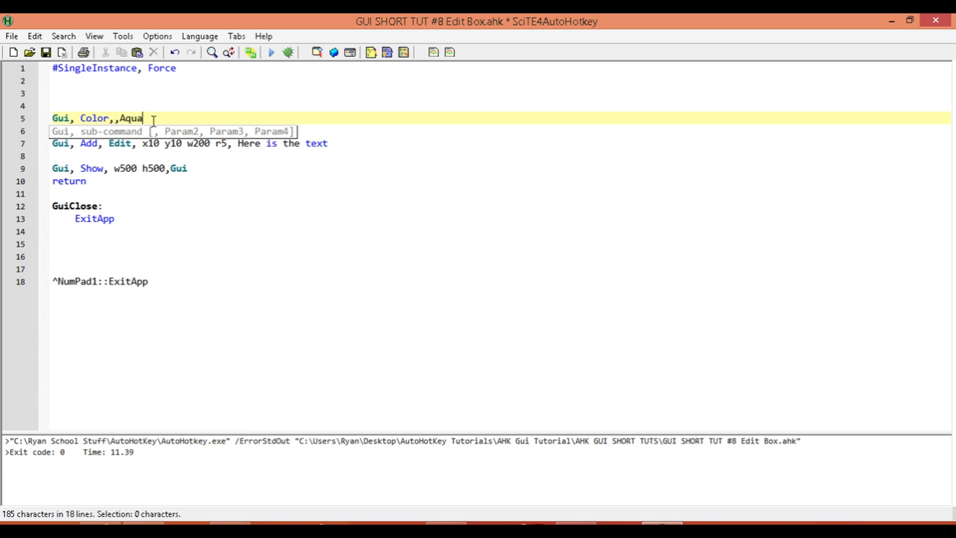
click(45, 53)
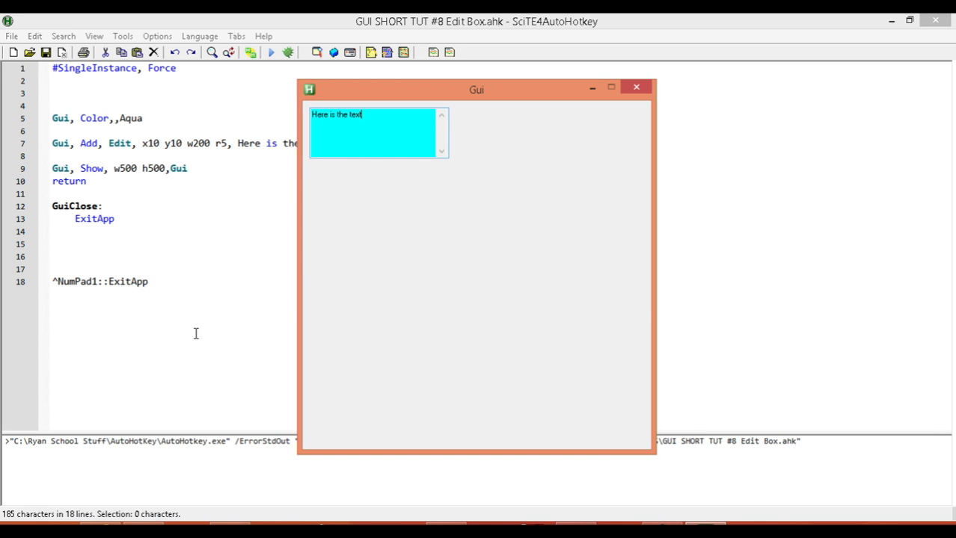
mouse_move(670, 74)
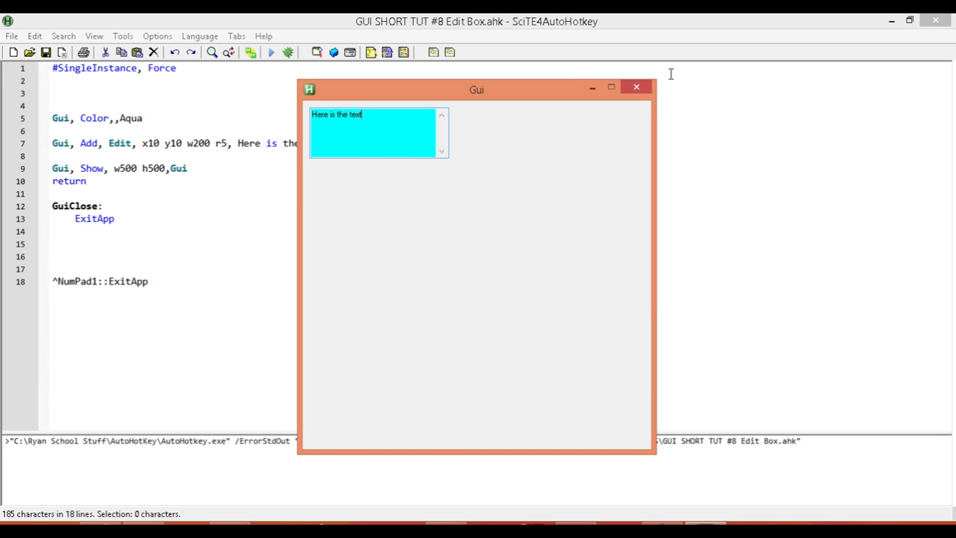
click(636, 86)
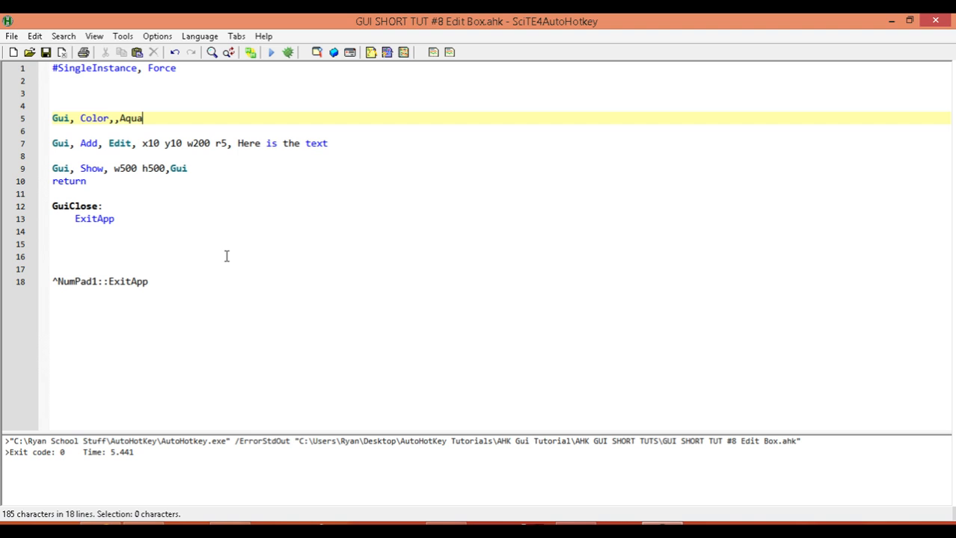
mouse_move(210, 277)
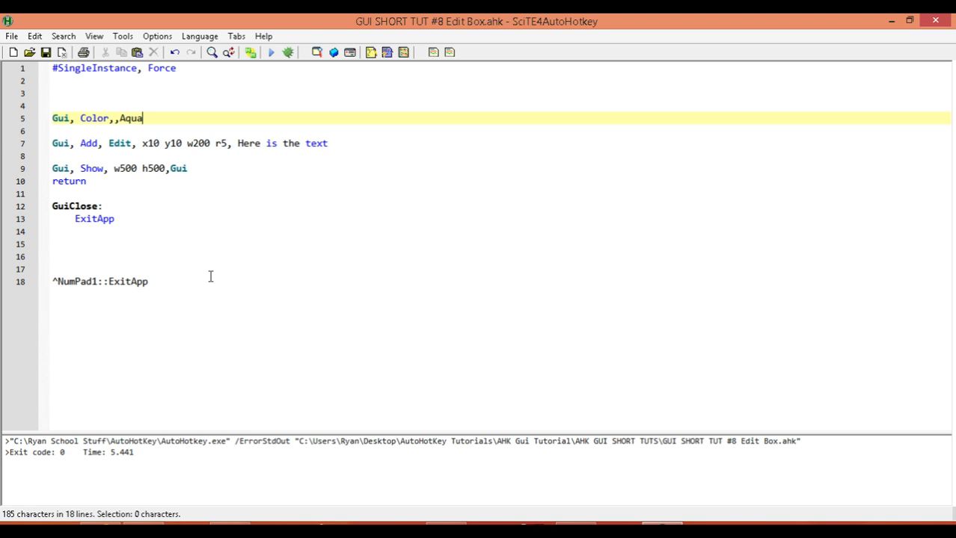
click(116, 218)
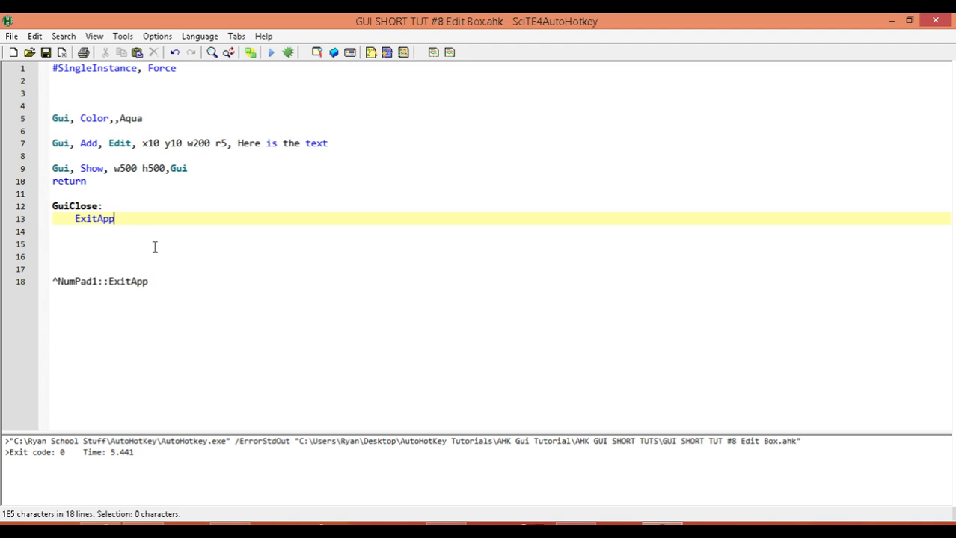
mouse_move(157, 251)
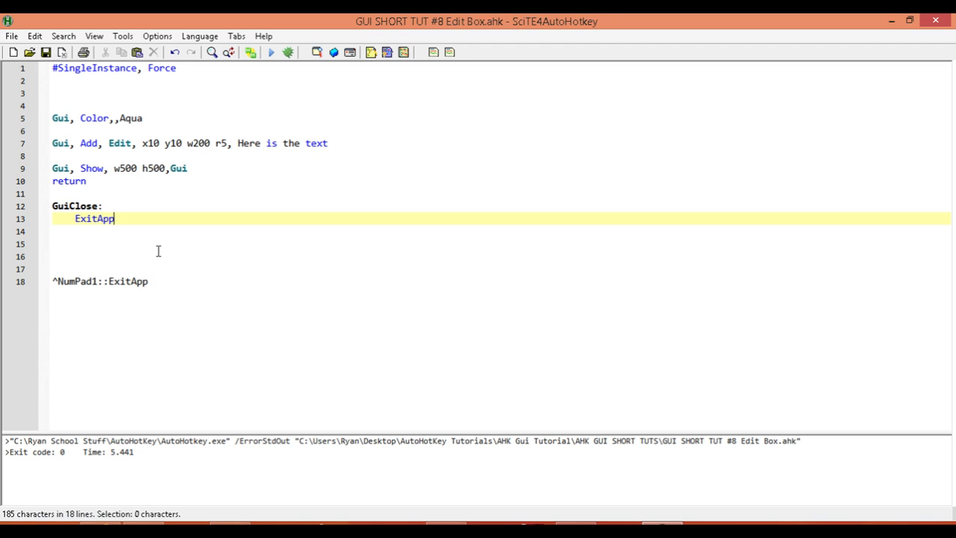
mouse_move(203, 276)
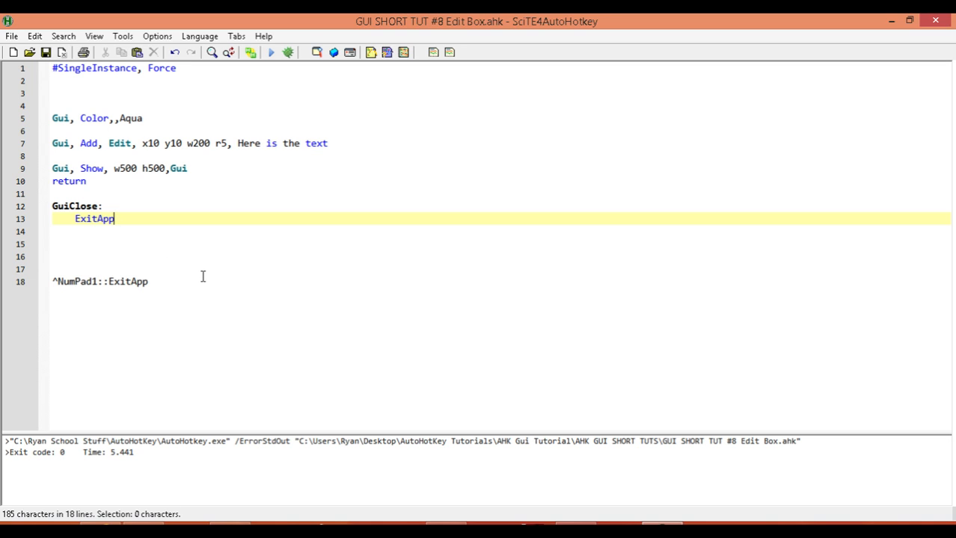
mouse_move(118, 179)
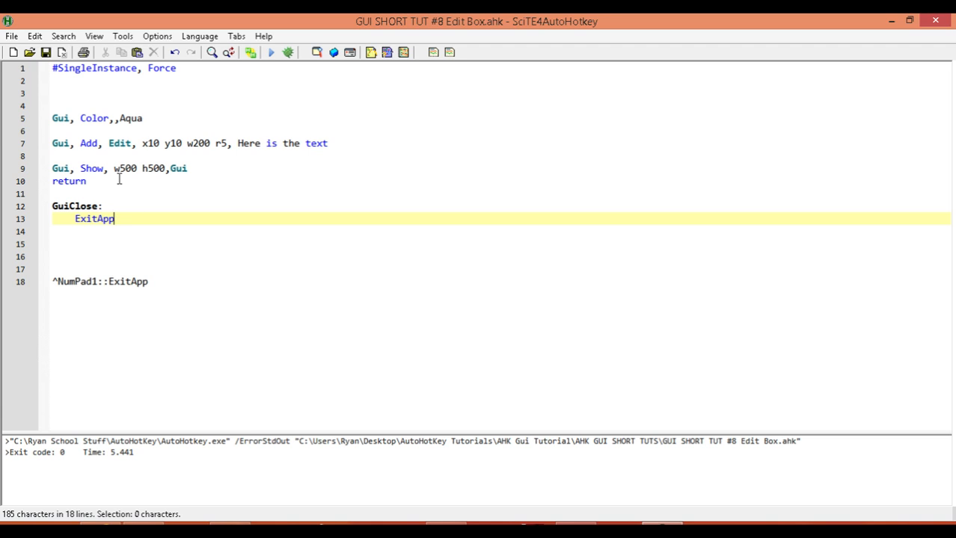
mouse_move(209, 276)
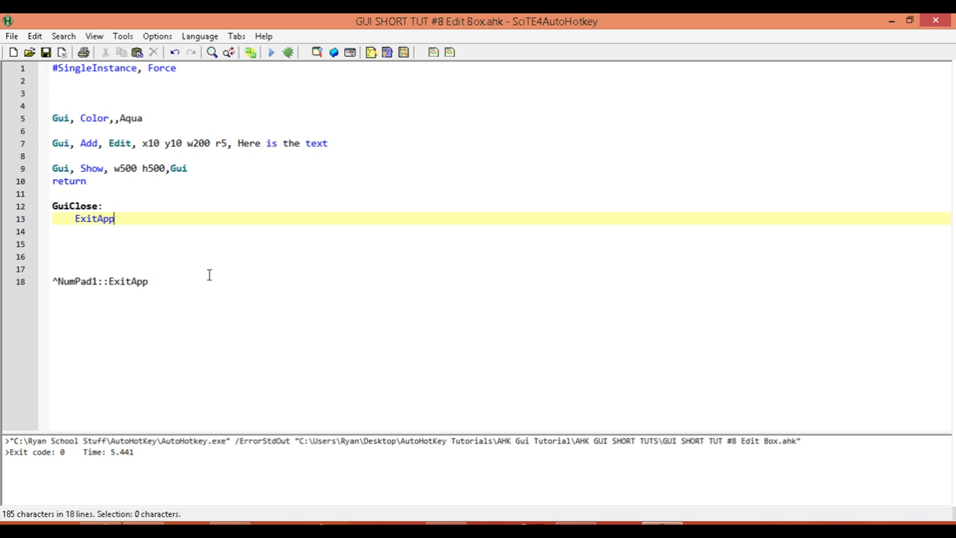